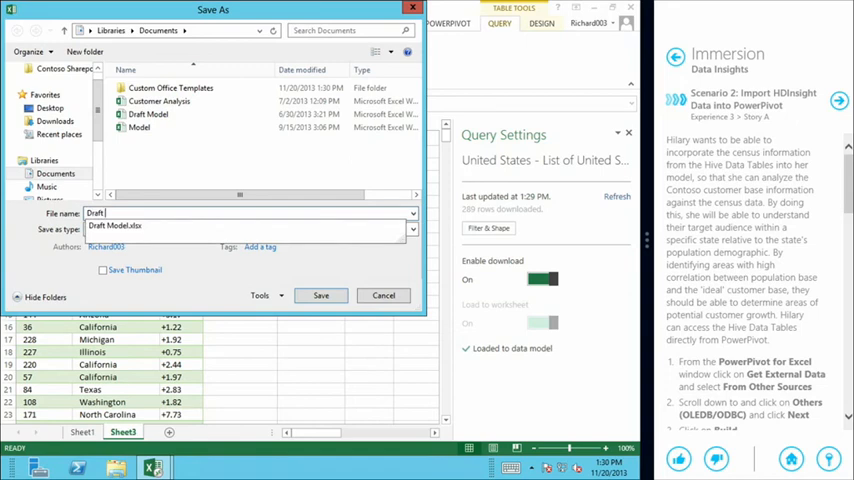
Save the workbook to Documents as 'Draft model 2.xlsx' (Excel Workbook).
{"action": "type", "text": "Draft model 2"}
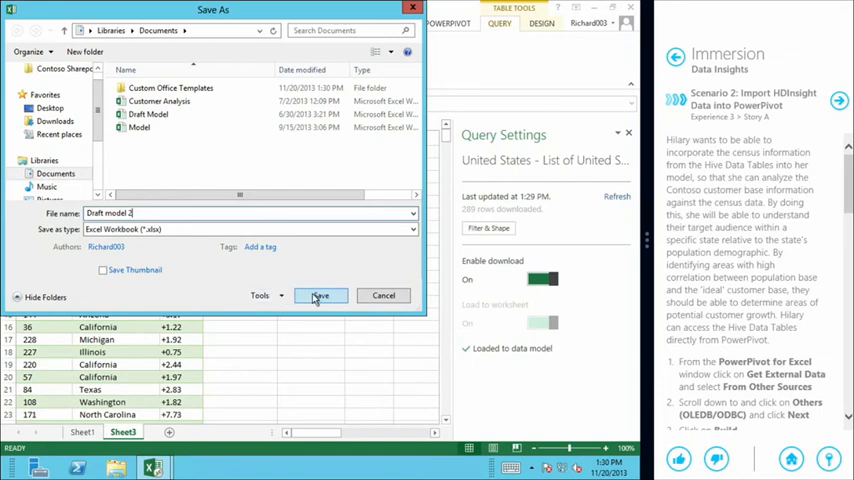
{"action": "left_click", "coordinate": [320, 295]}
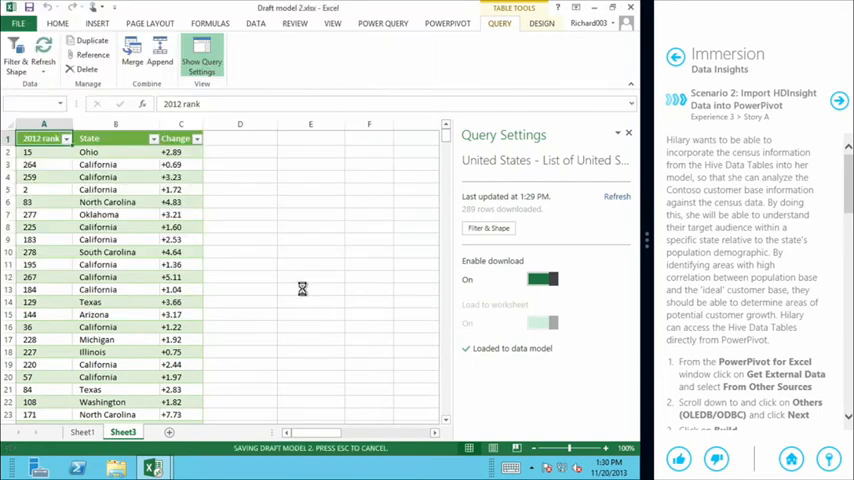